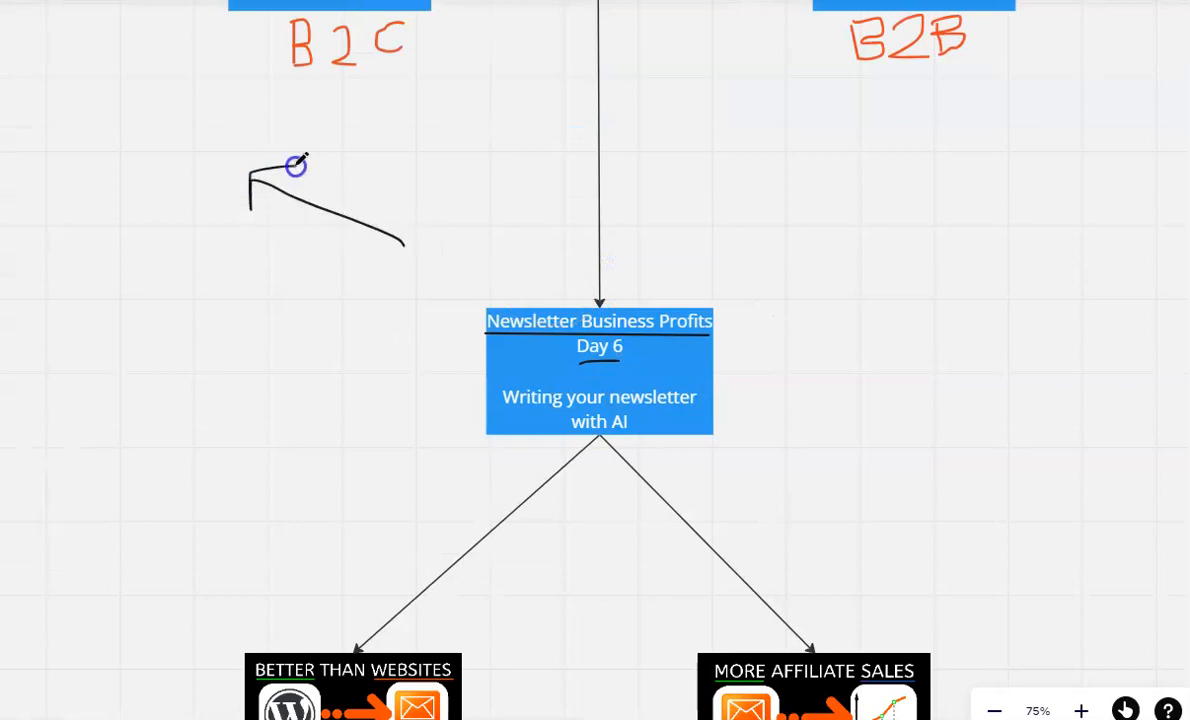
pyautogui.moveTo(465, 232)
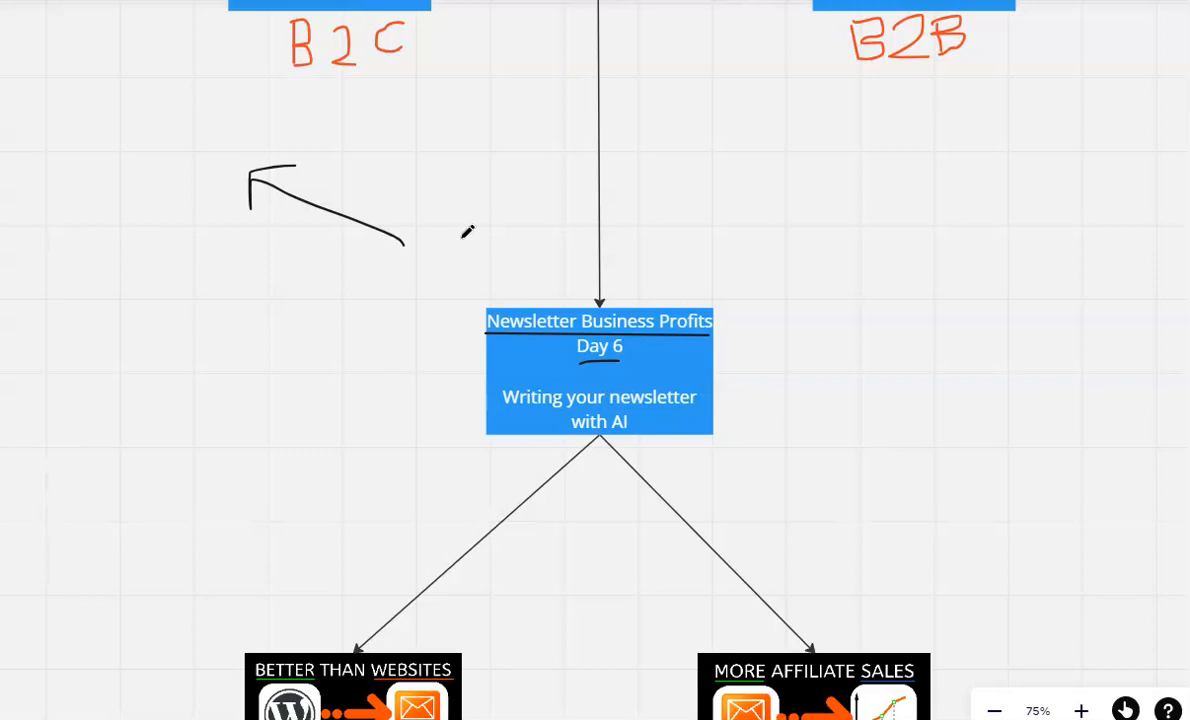
# Step: Scroll the board down to bring both video thumbnails into view
pyautogui.scroll(-3)
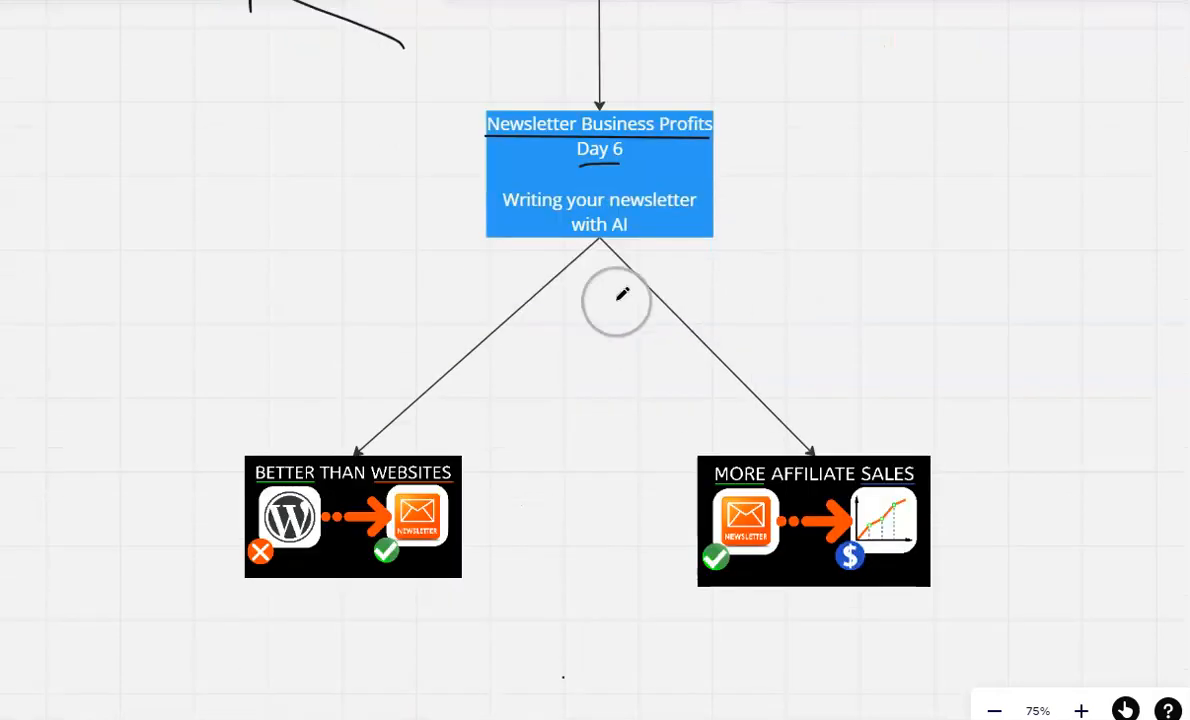
pyautogui.moveTo(505, 215)
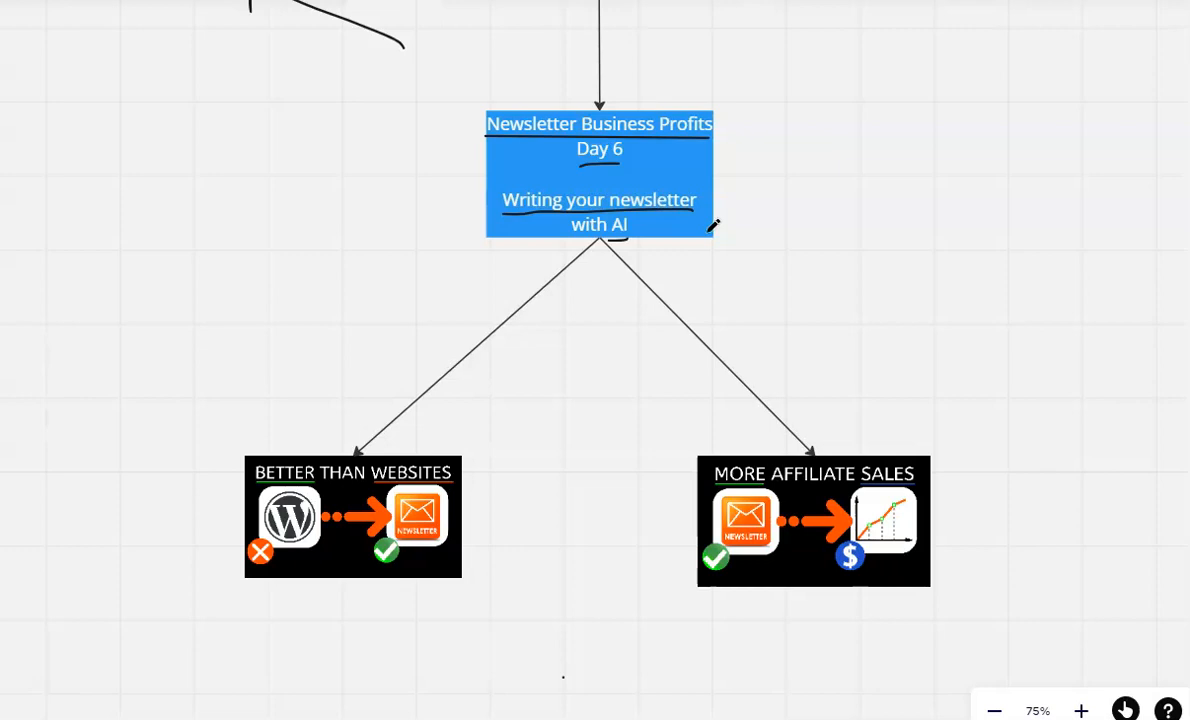
pyautogui.moveTo(475, 540)
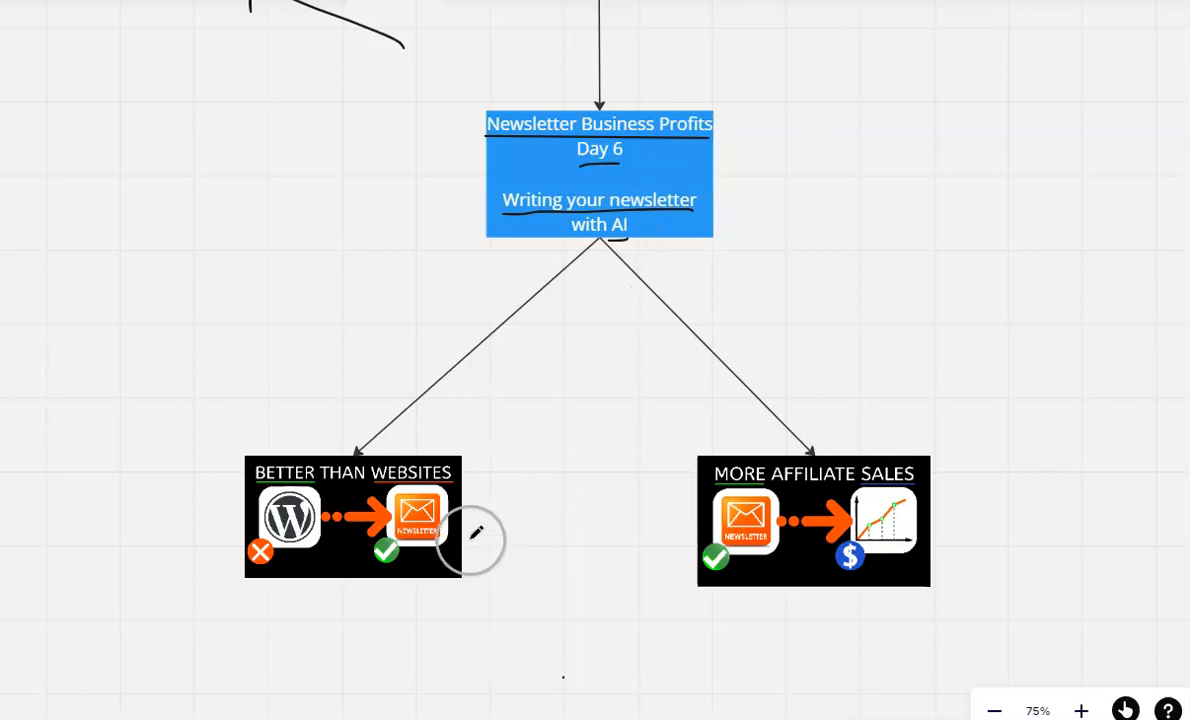
# Step: Circle the 'Better Than Websites' and 'More Affiliate Sales' thumbnails by hand
pyautogui.moveTo(475, 540); pyautogui.dragTo(432, 630)
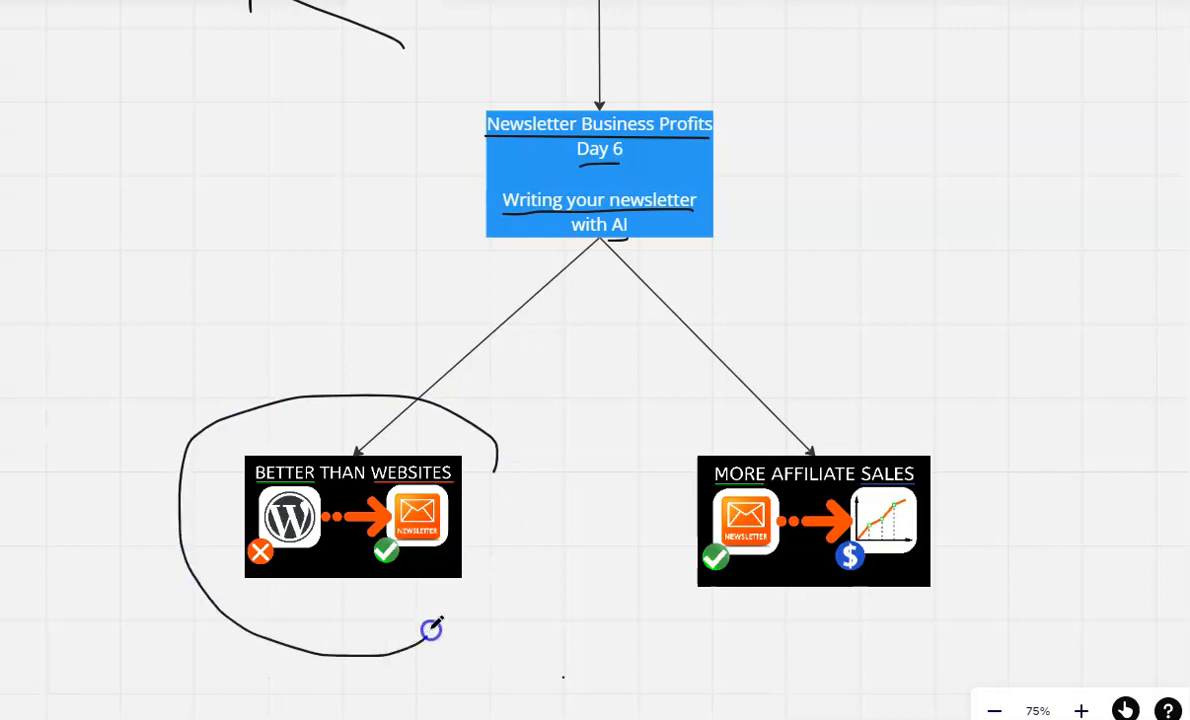
pyautogui.moveTo(432, 628); pyautogui.dragTo(654, 506)
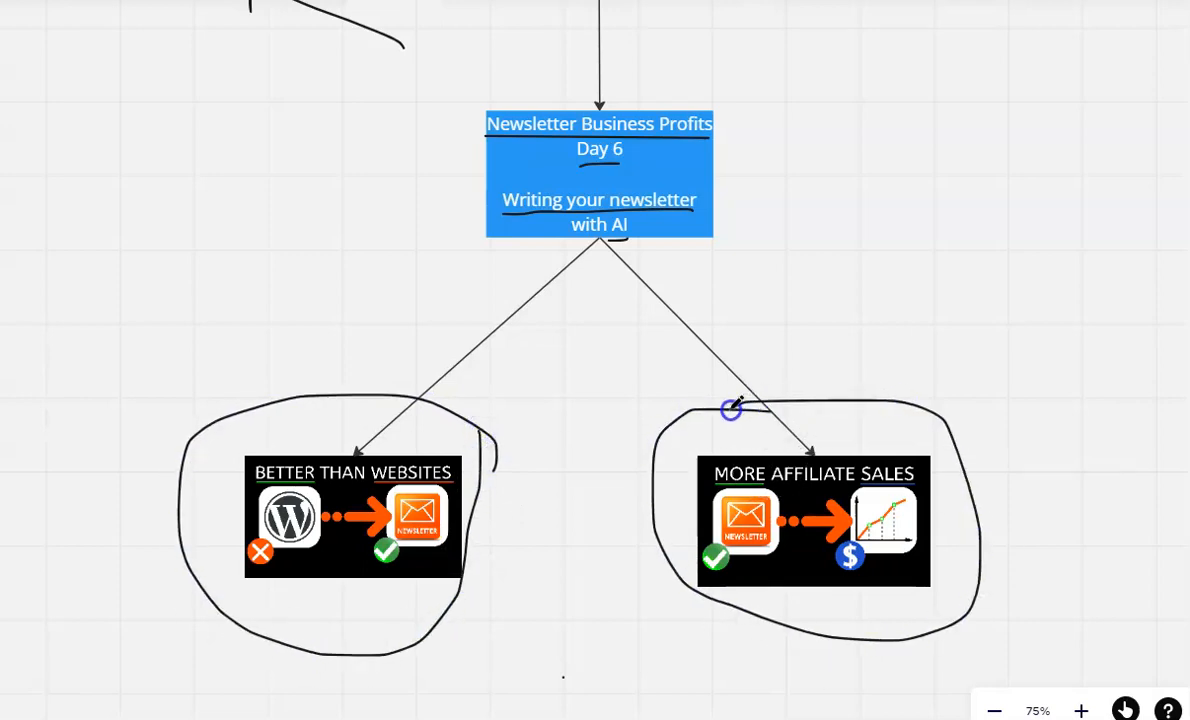
pyautogui.moveTo(643, 425)
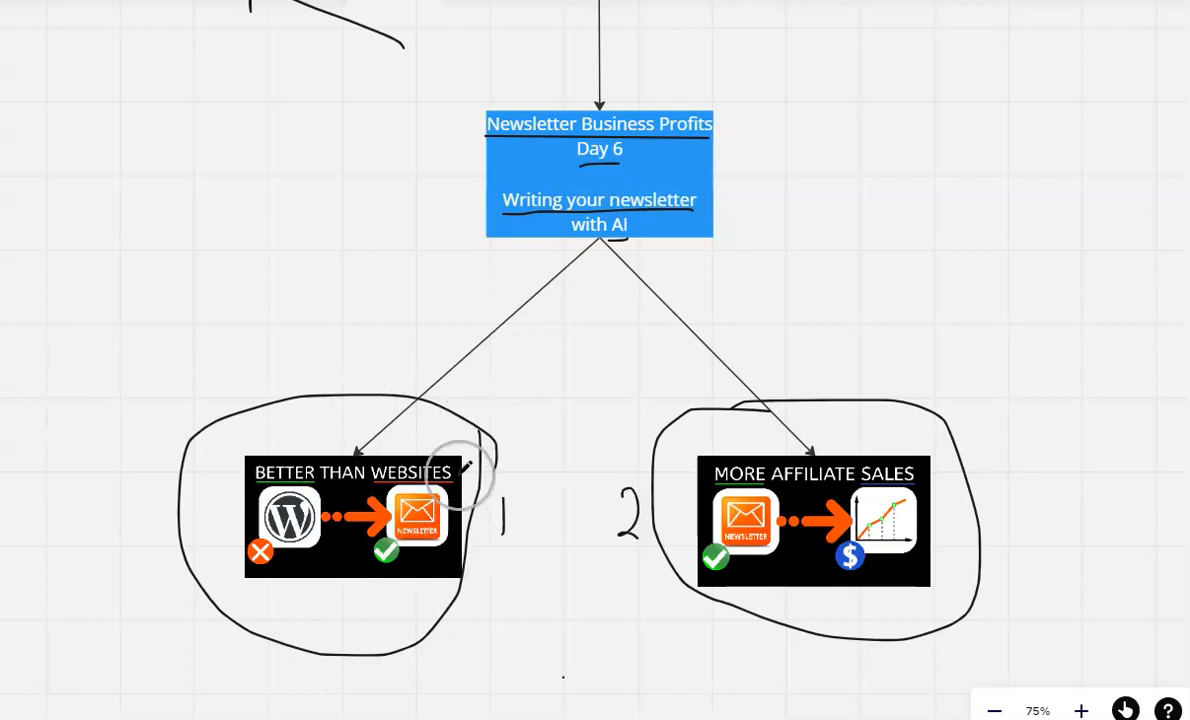
pyautogui.moveTo(848, 415)
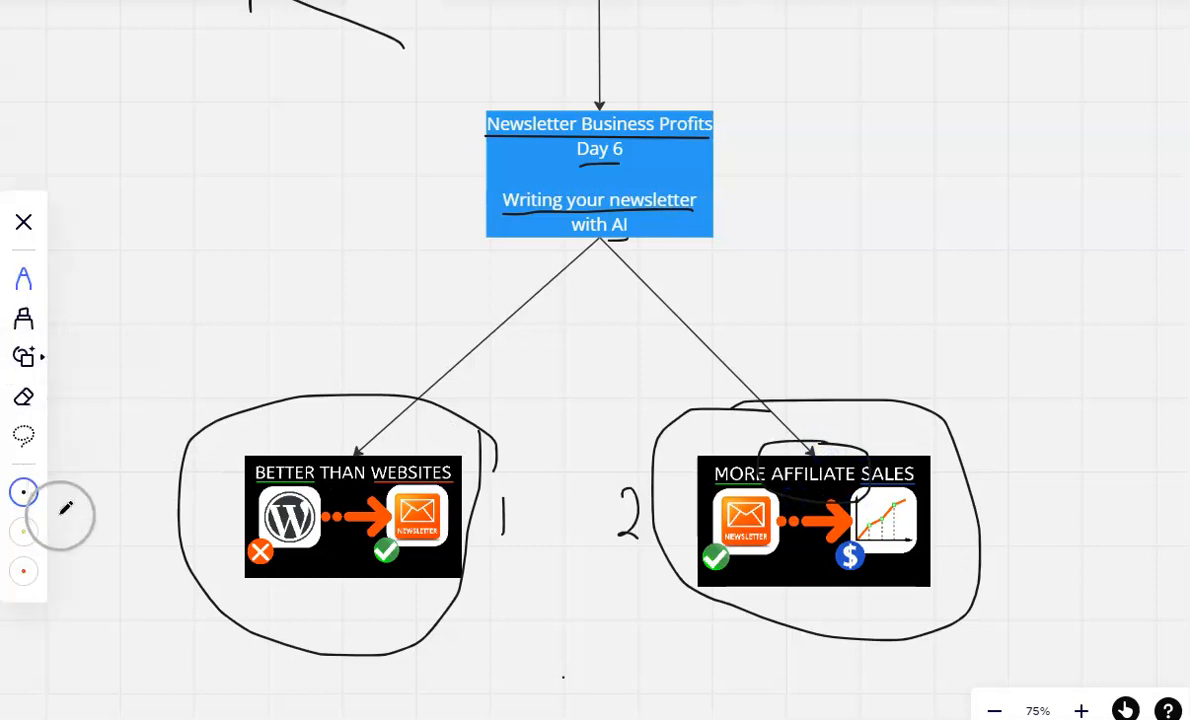
# Step: Switch the pen ink to red and draw a curve above the first circle
pyautogui.click(23, 571)
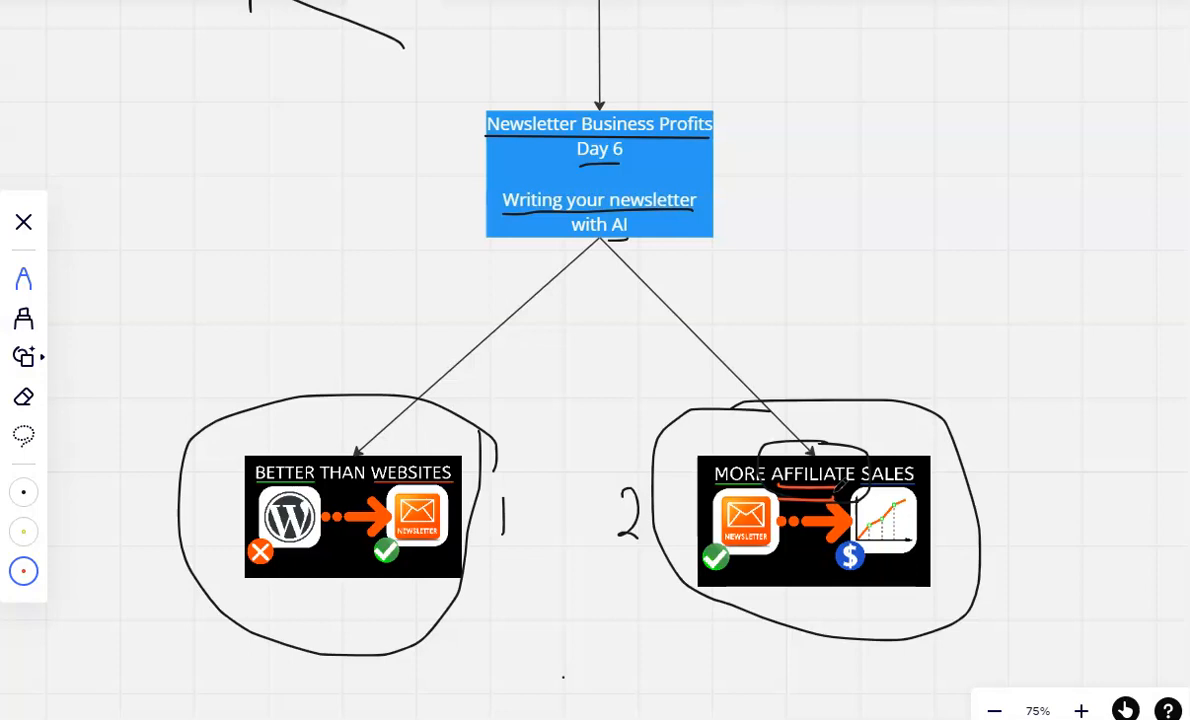
pyautogui.moveTo(455, 430); pyautogui.dragTo(553, 362)
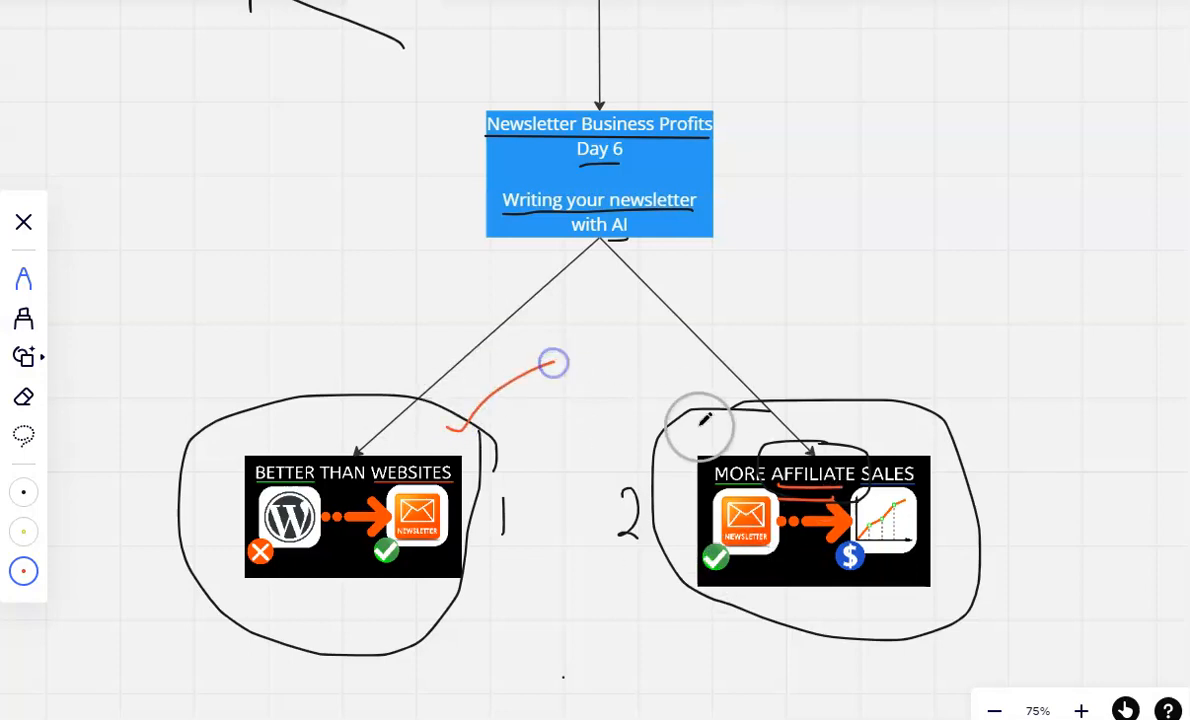